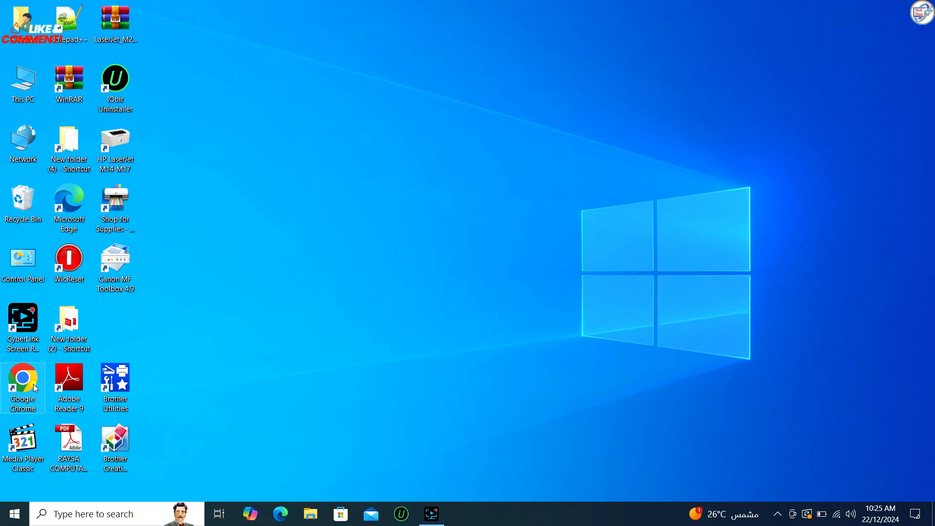
- Launch Chrome and search the web for the Brother DCP-T510W driver
{"action": "double_click", "coordinate": [23, 377]}
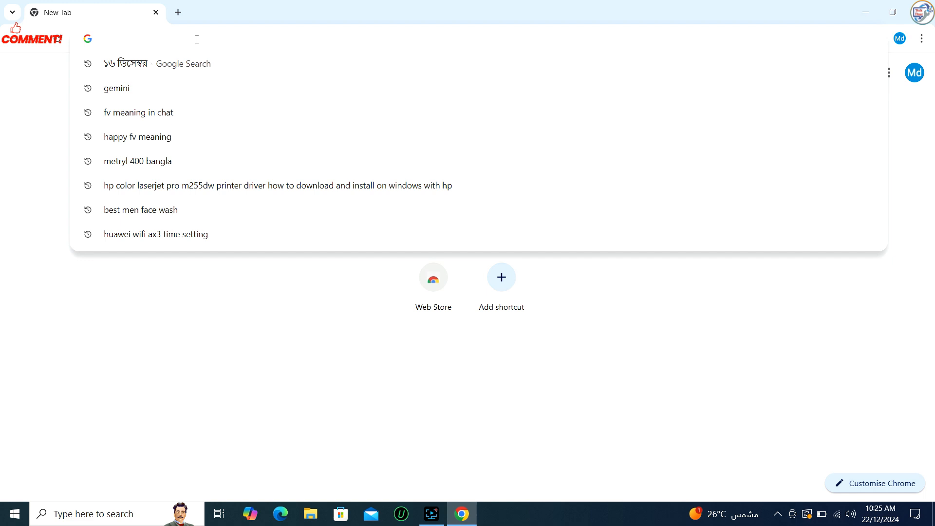
{"action": "left_click", "coordinate": [197, 38]}
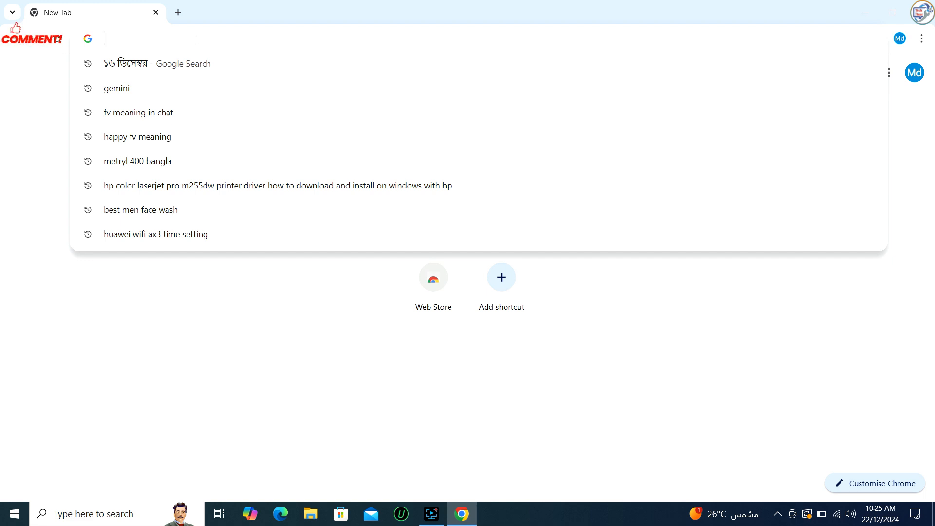
{"action": "type", "text": "brothers"}
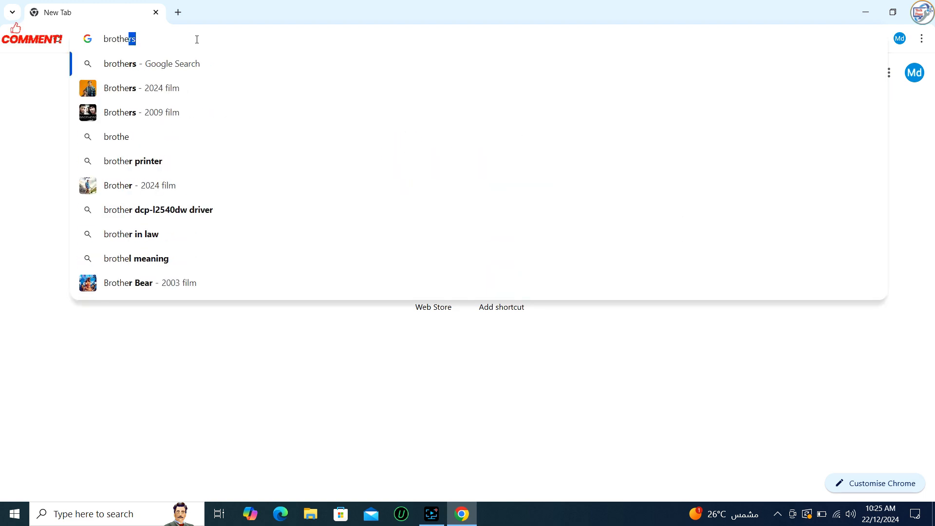
{"action": "key", "text": "Backspace"}
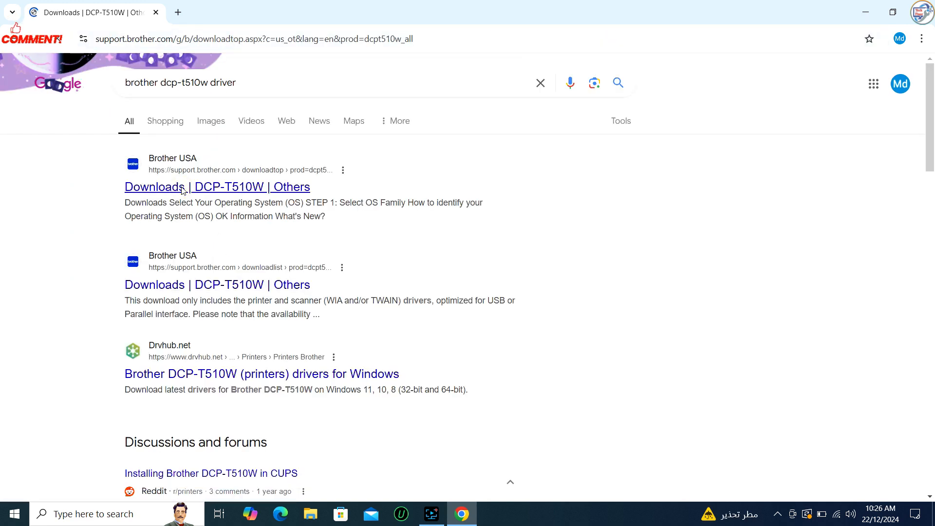
- Go to the Downloads | DCP-T510W result and confirm Windows 10 (64-bit) as the OS
{"action": "left_click", "coordinate": [155, 186]}
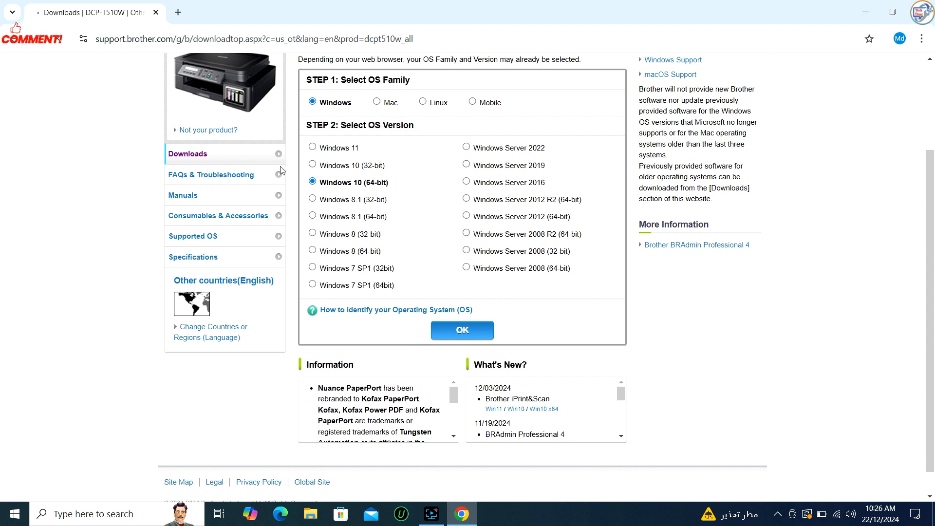
{"action": "left_click", "coordinate": [462, 329]}
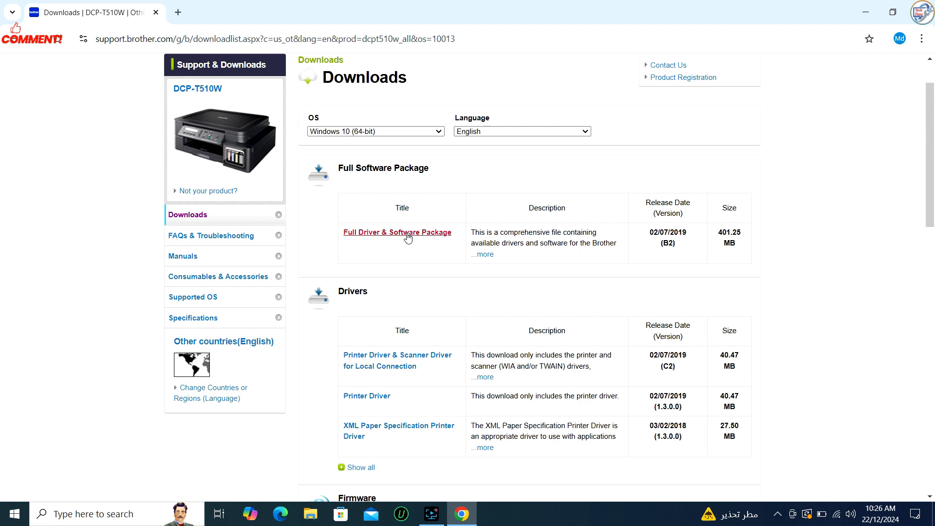
- Accept the EULA to download the Full Driver & Software Package and show Chrome's download list
{"action": "left_click", "coordinate": [397, 232]}
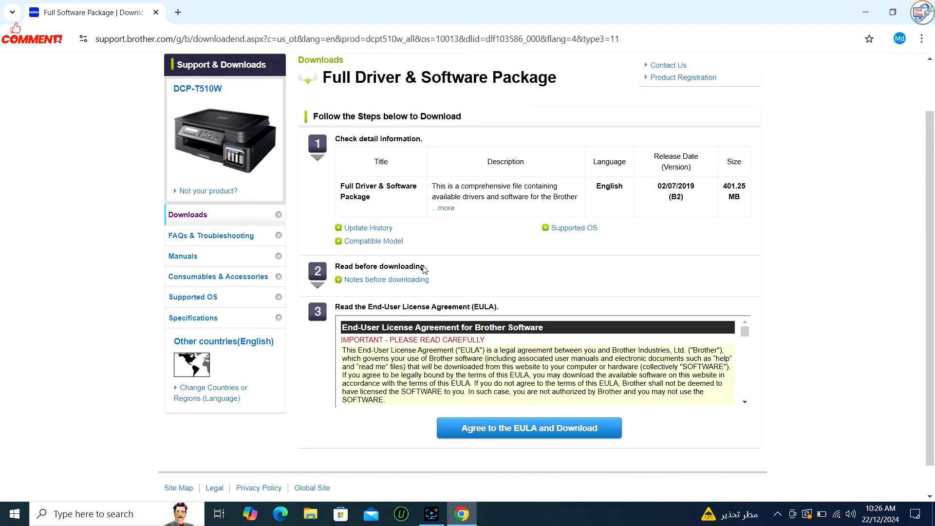
{"action": "left_click", "coordinate": [512, 431]}
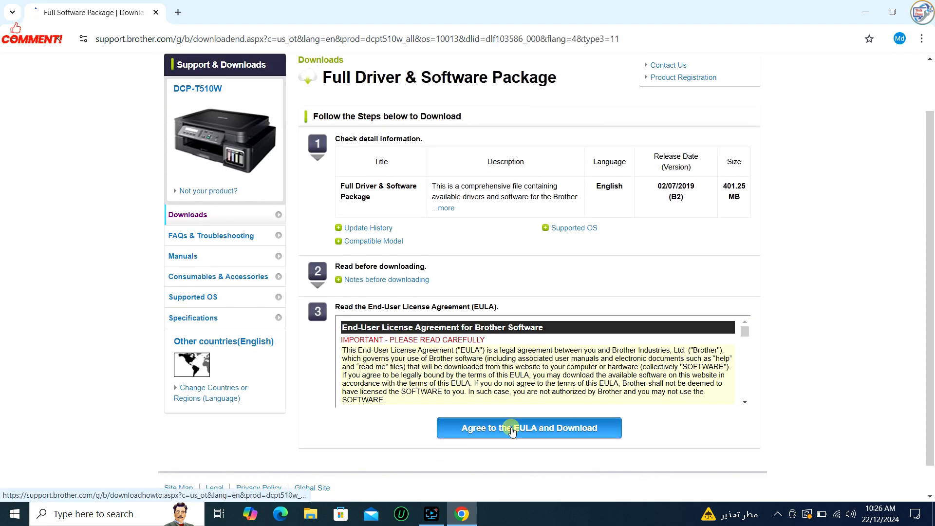
{"action": "left_click", "coordinate": [529, 427]}
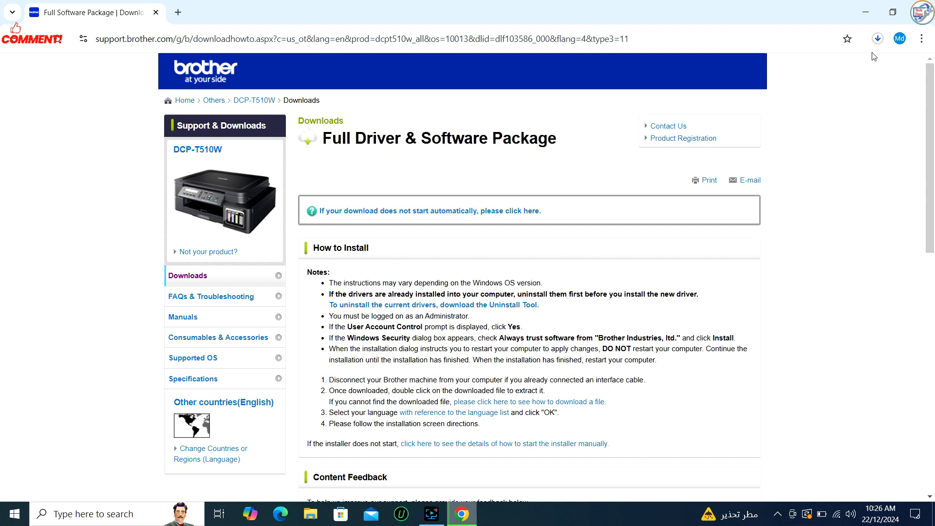
{"action": "left_click", "coordinate": [877, 38]}
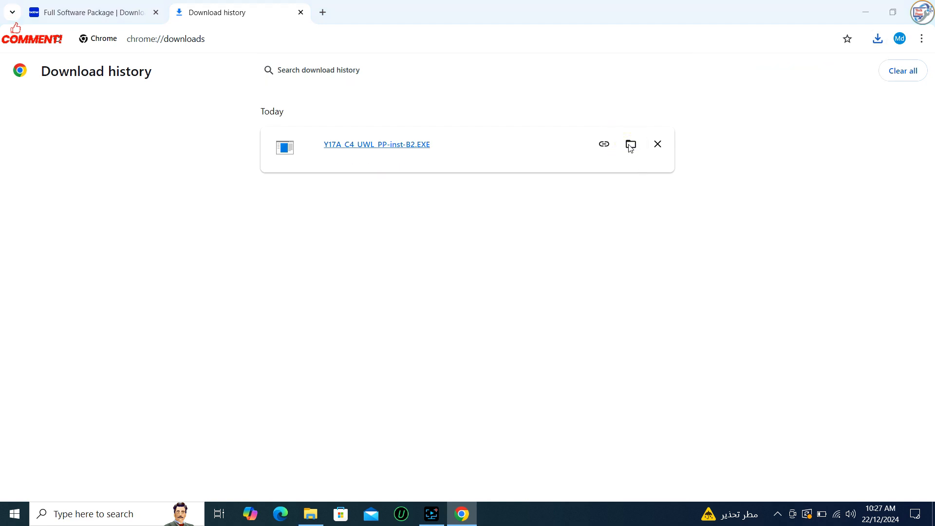
- Run the downloaded installer EXE from Downloads, allow the security warning and start the wizard
{"action": "left_click", "coordinate": [631, 144]}
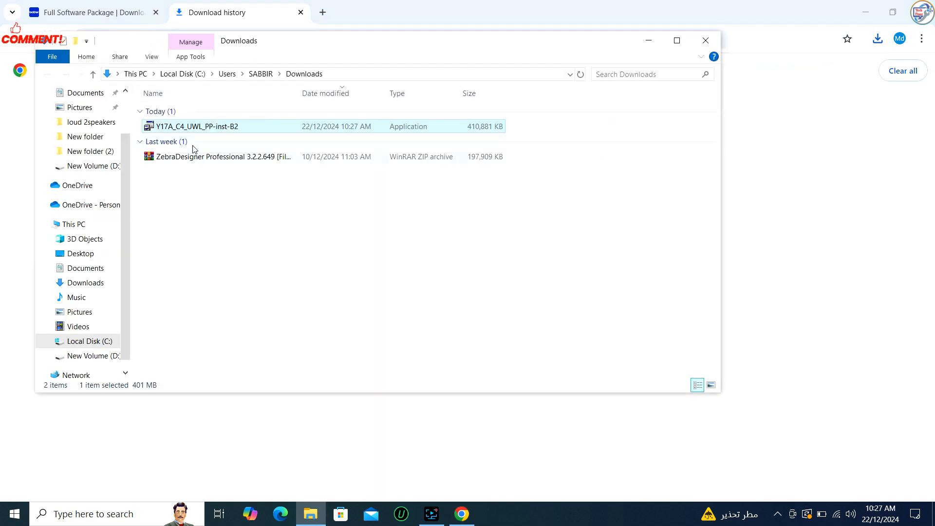
{"action": "double_click", "coordinate": [195, 126]}
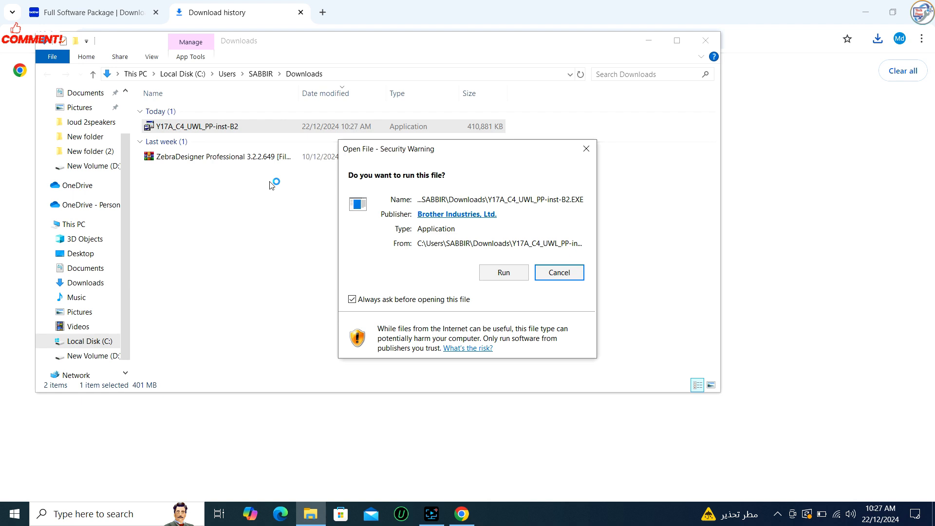
{"action": "left_click", "coordinate": [504, 273]}
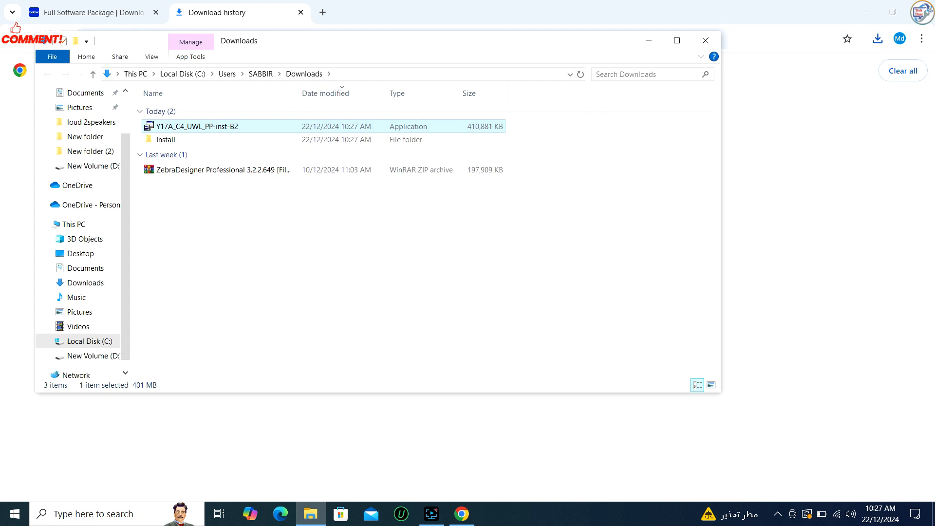
{"action": "double_click", "coordinate": [191, 125]}
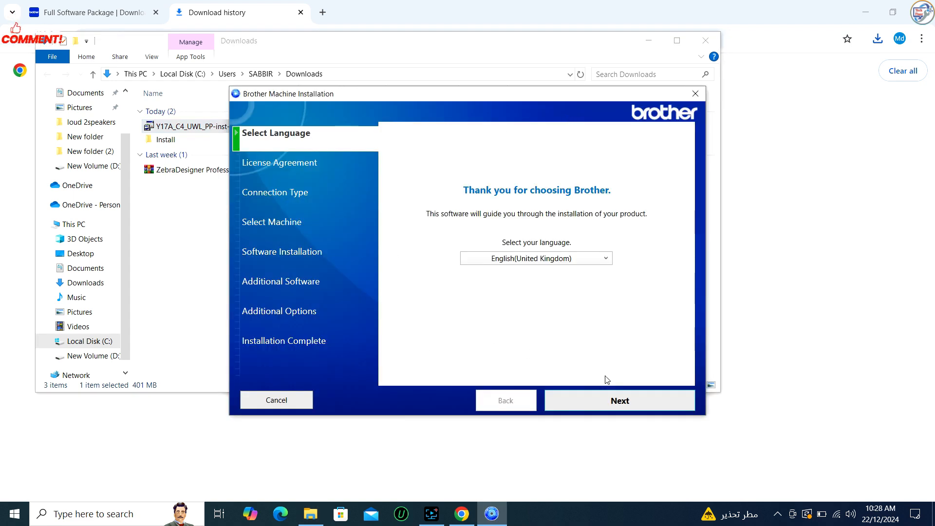
- Keep English, accept the licence and continue with Wireless Network Connection
{"action": "left_click", "coordinate": [620, 400]}
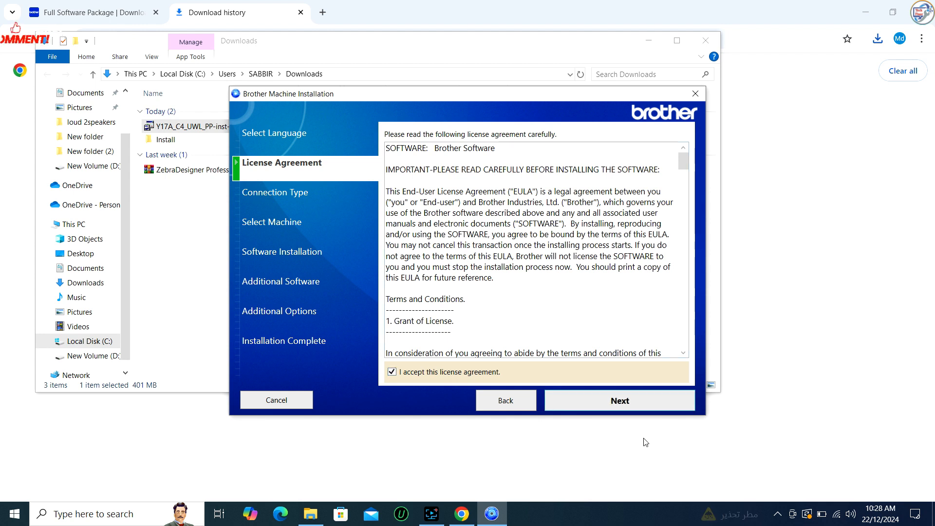
{"action": "left_click", "coordinate": [619, 400]}
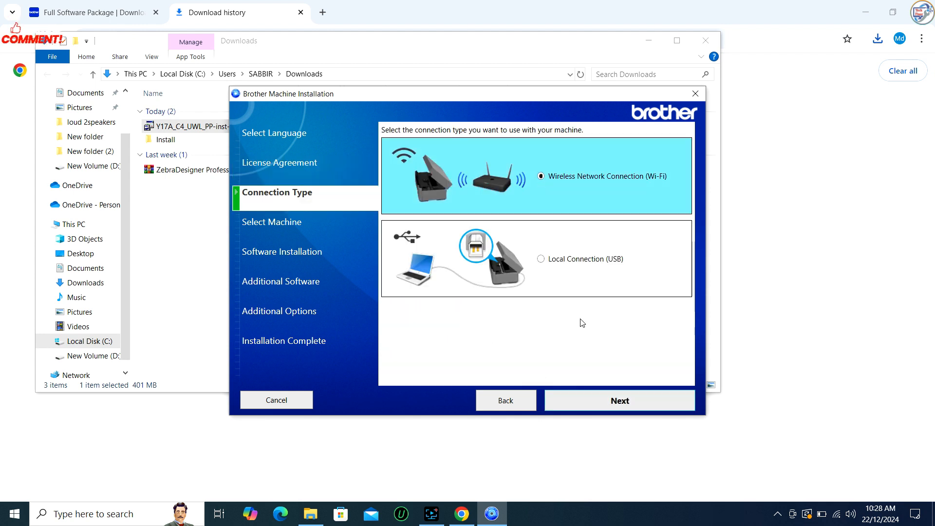
{"action": "left_click", "coordinate": [619, 400]}
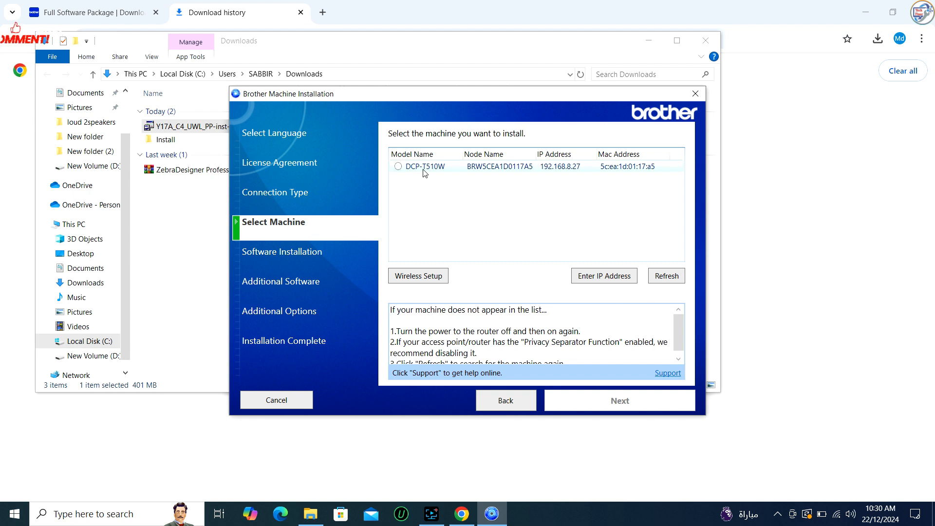
- Select the detected DCP-T510W and begin the Standard (Recommended) installation
{"action": "left_click", "coordinate": [398, 166]}
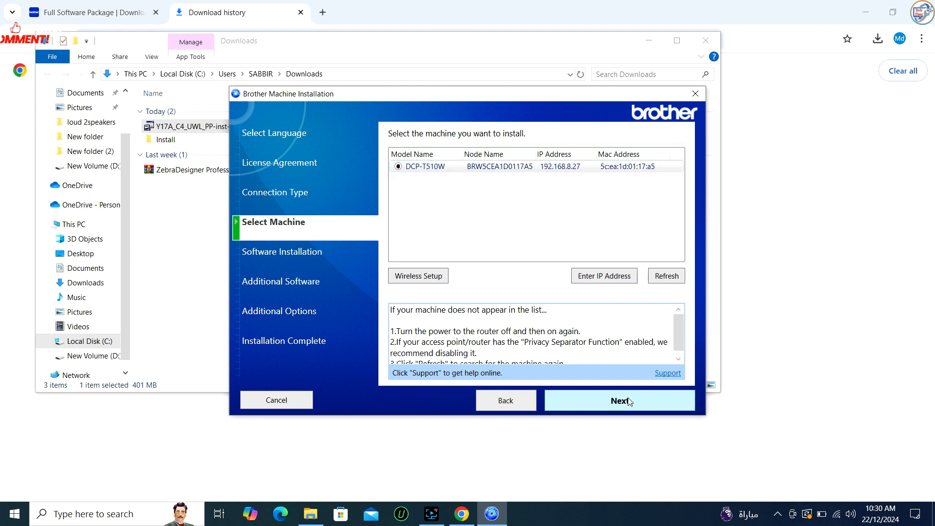
{"action": "left_click", "coordinate": [619, 400]}
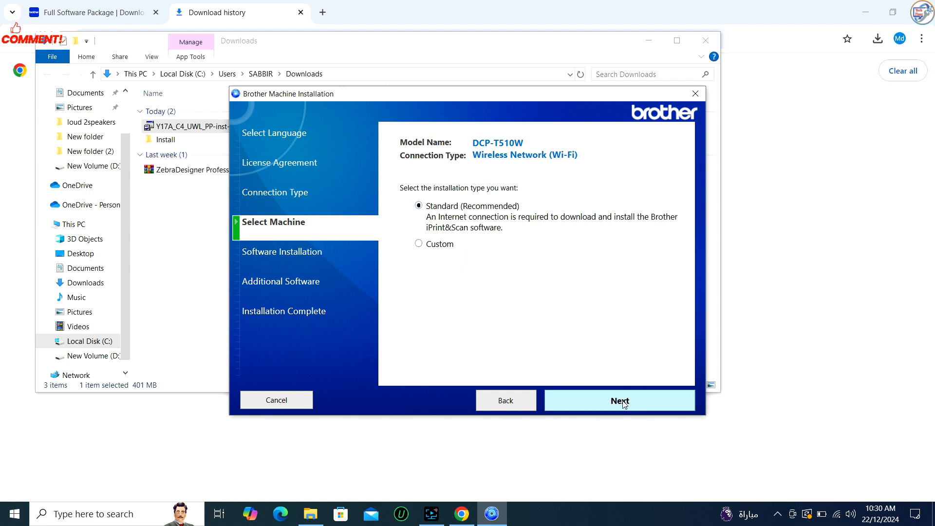
{"action": "left_click", "coordinate": [620, 400]}
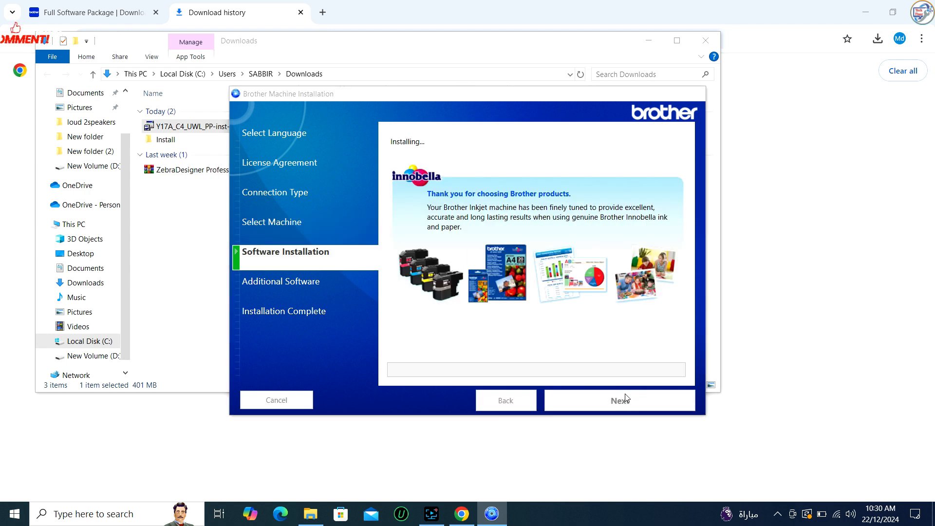